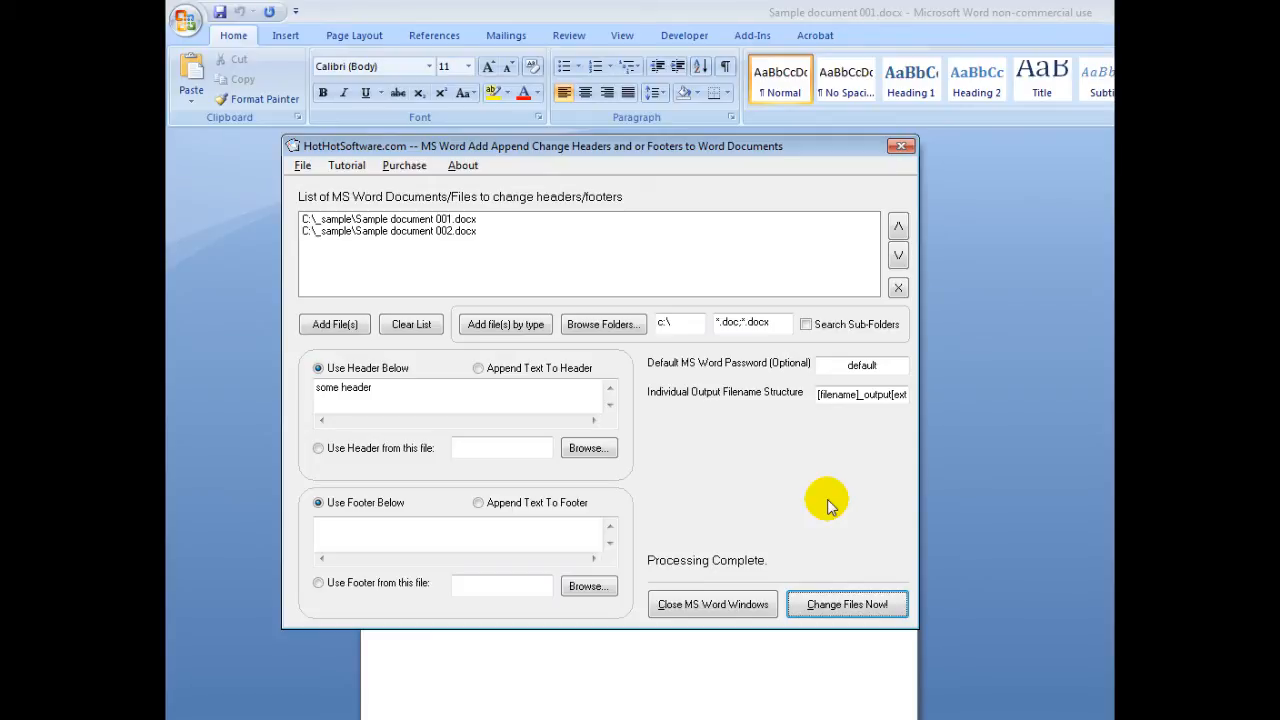
mouse_move(484, 408)
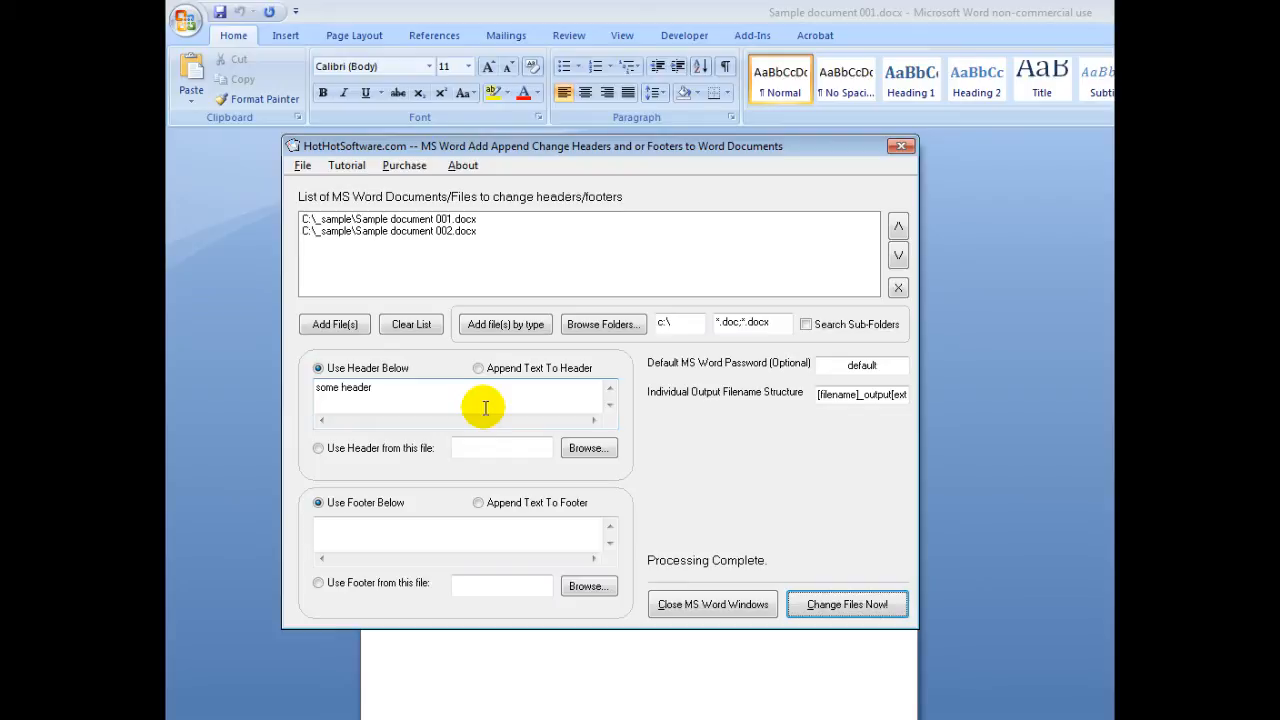
mouse_move(460, 406)
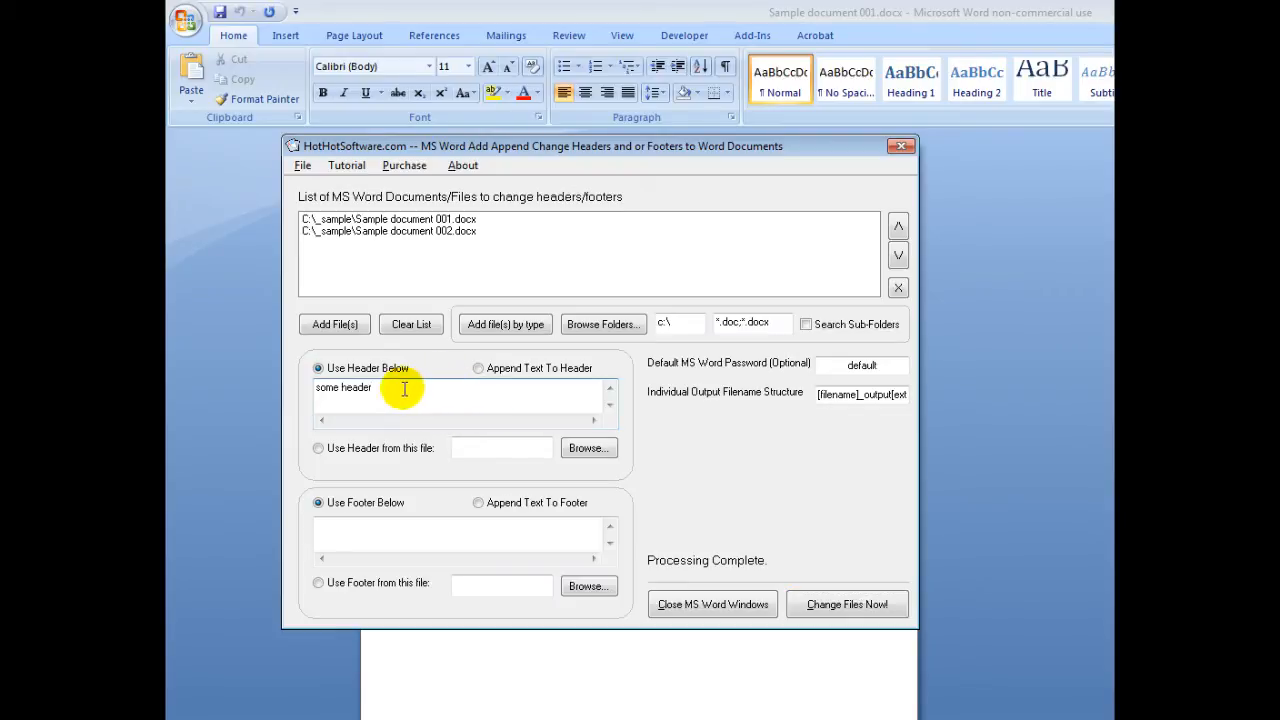
Replace the Use Header Below text, typing '- COPYRIGHT 2012-2020' then settling on 'Written By Joe'.
double_click(344, 388)
text(Company ABC)
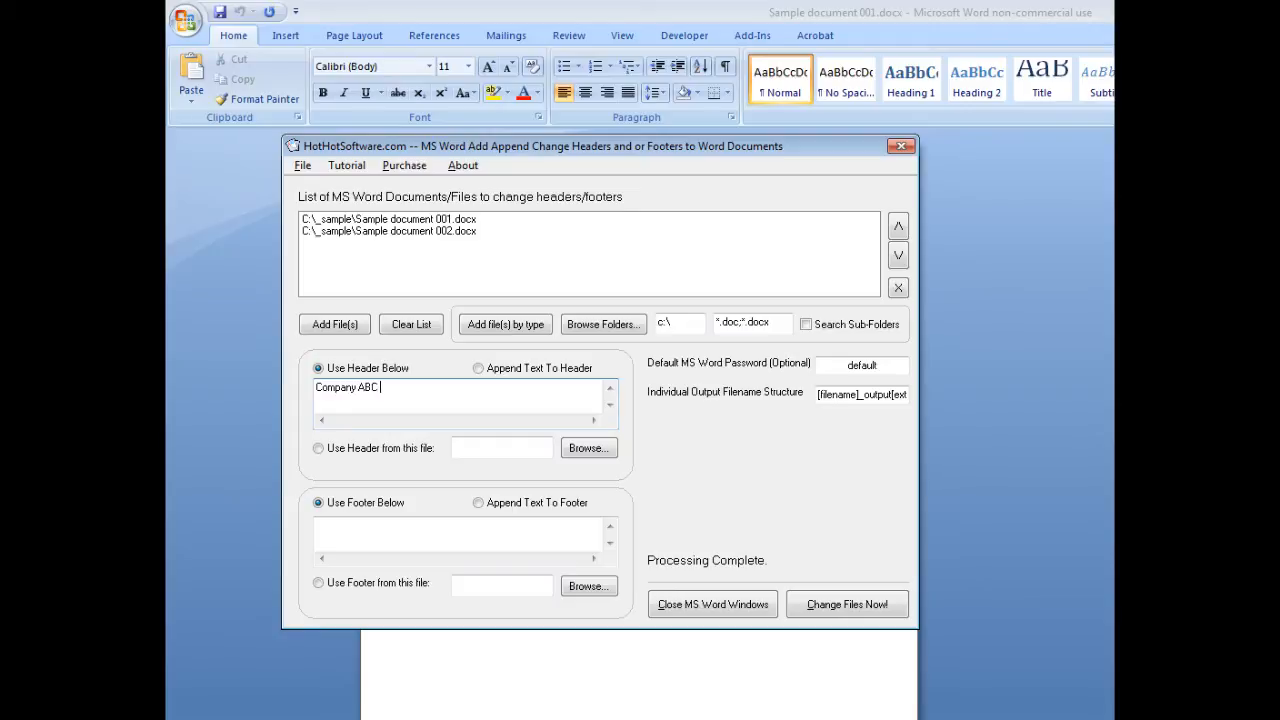
text(- COPYRIGHT)
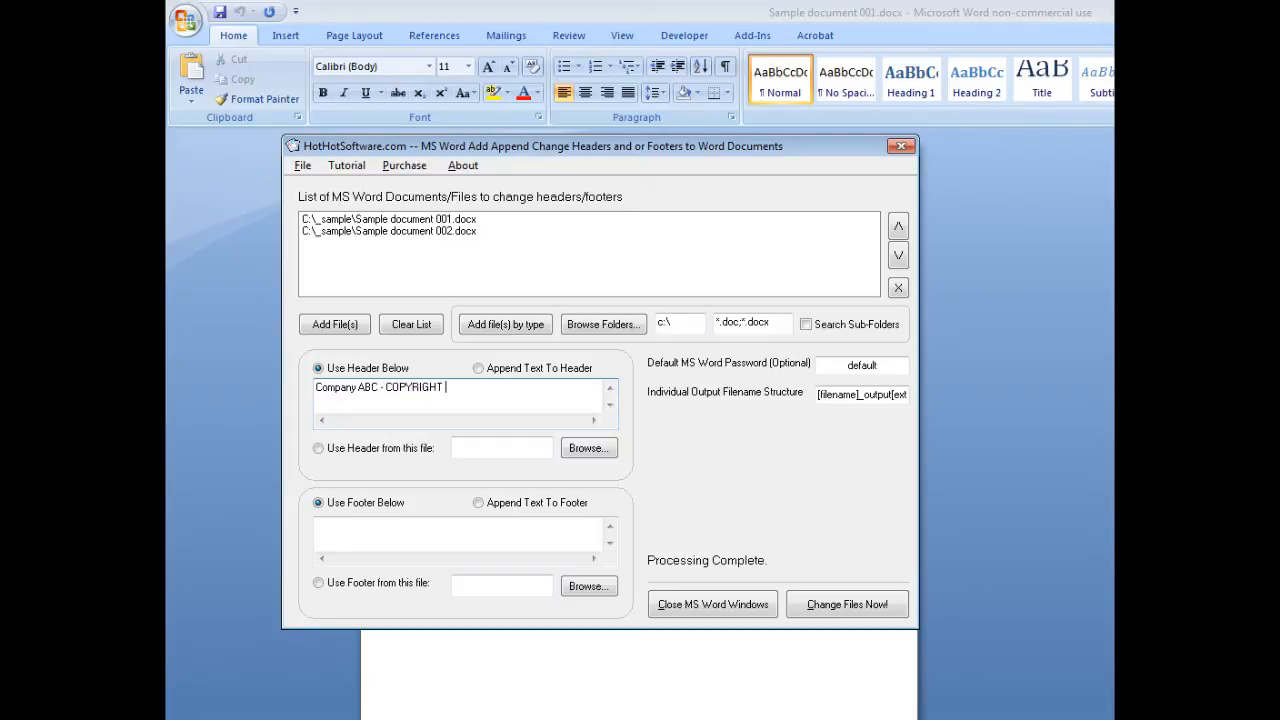
text(2012)
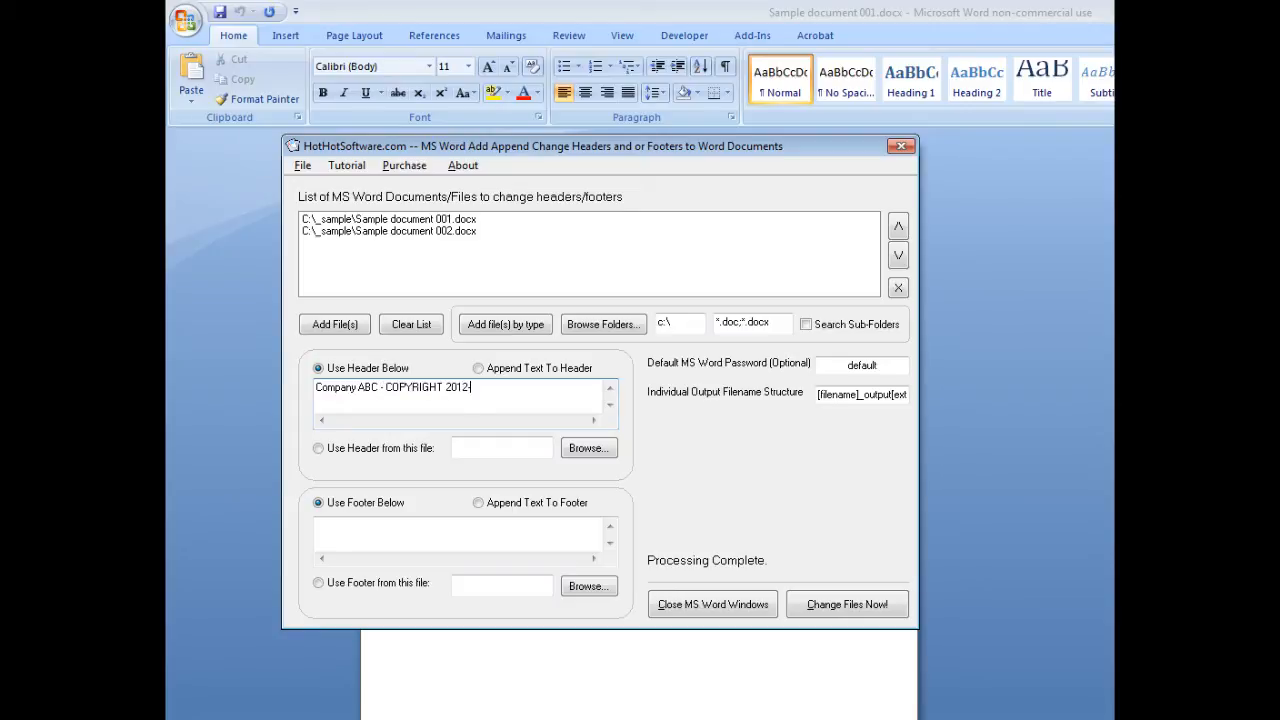
text(-2020)
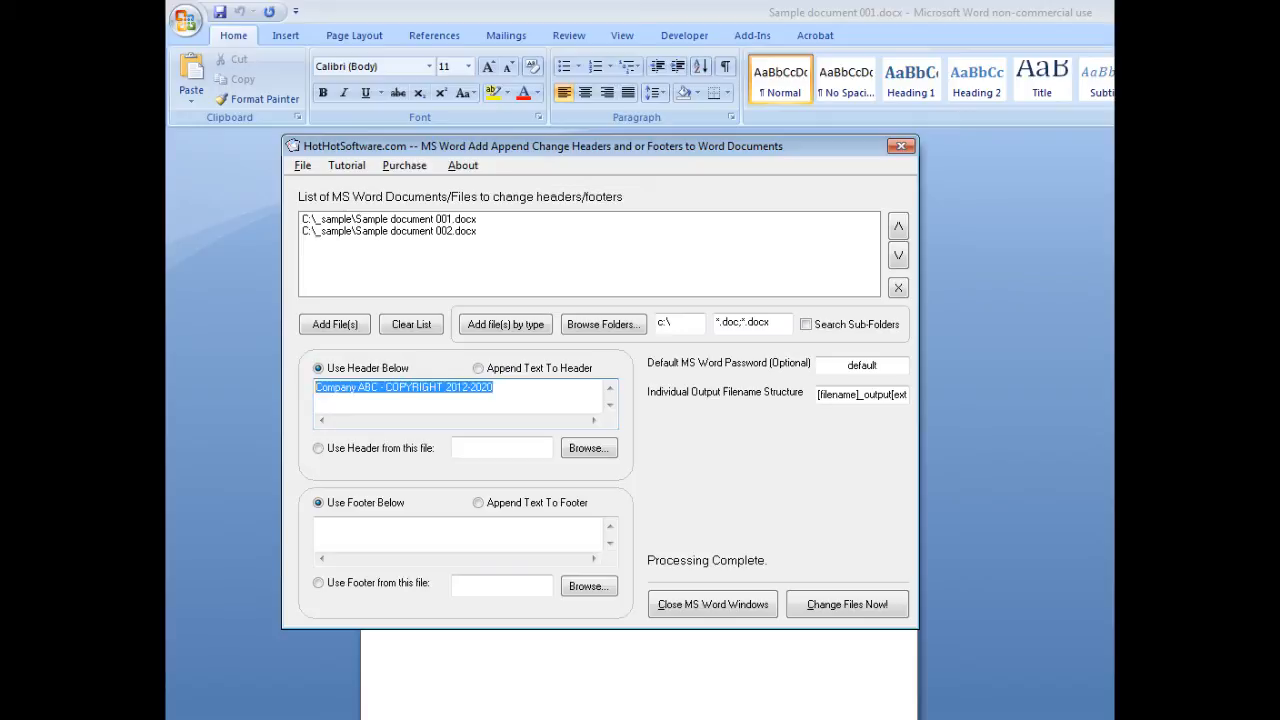
text(Wi)
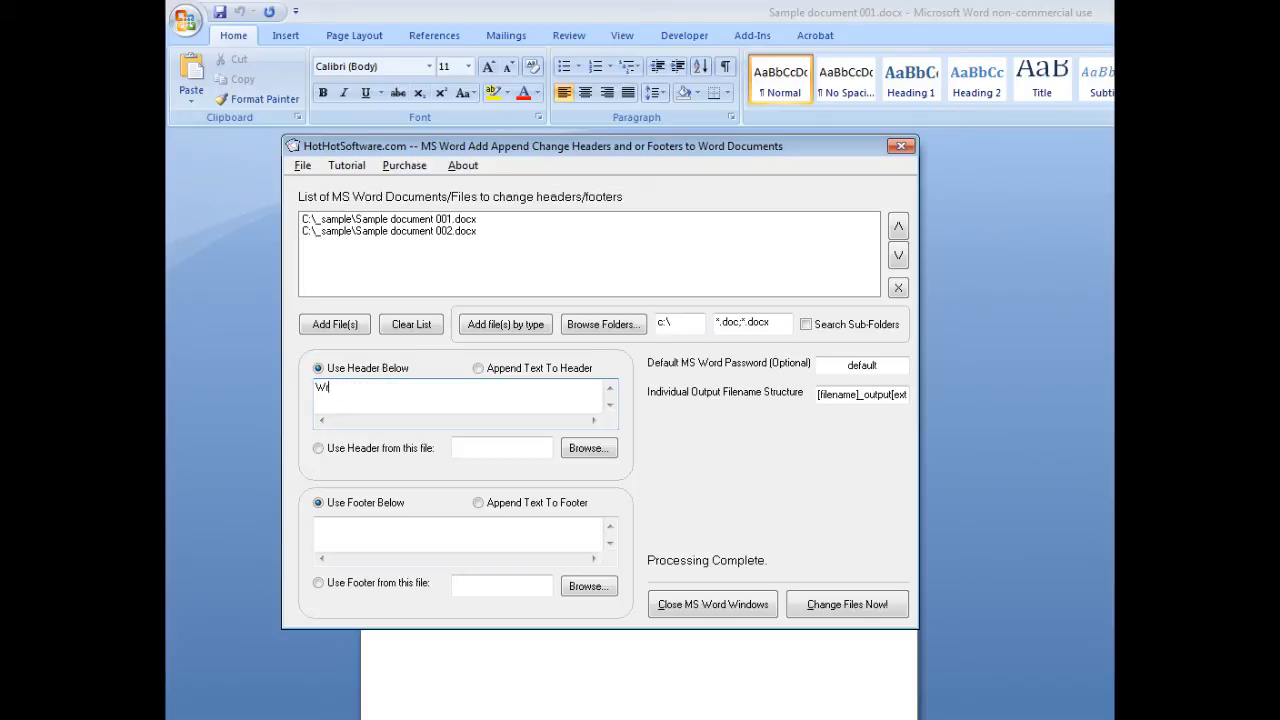
text(ritten By J)
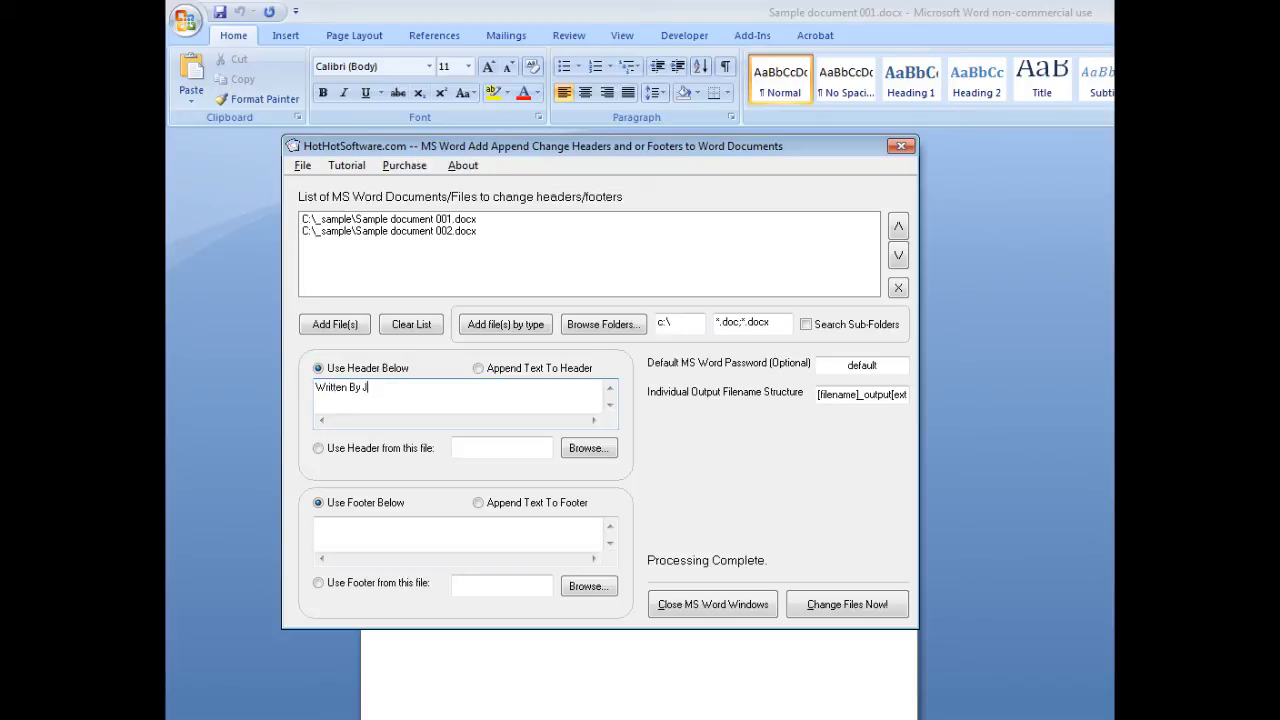
text(oe)
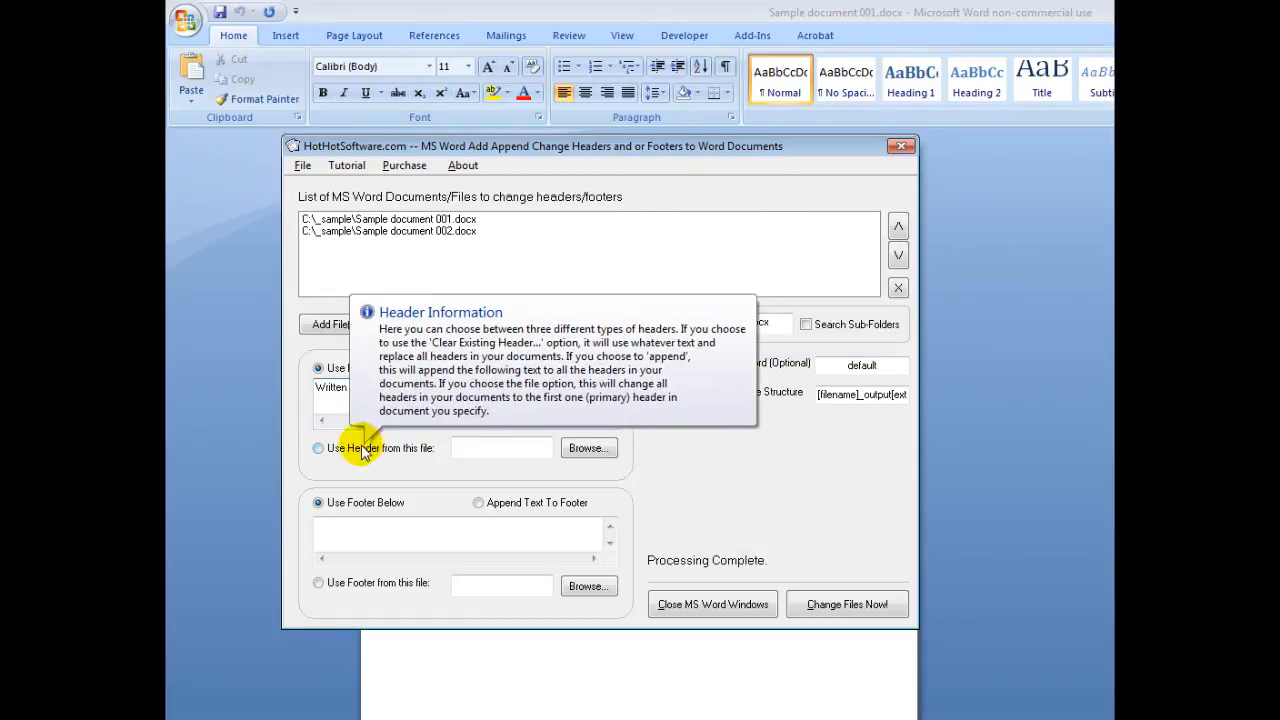
click(318, 448)
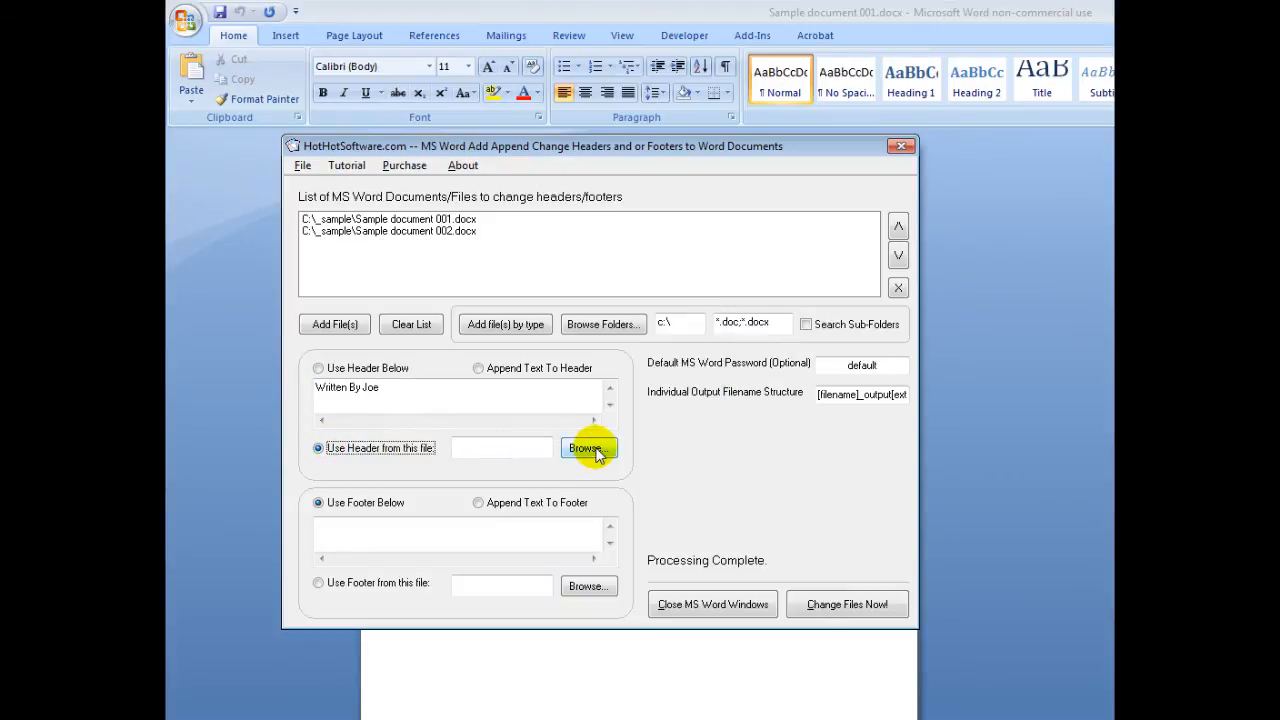
mouse_move(392, 388)
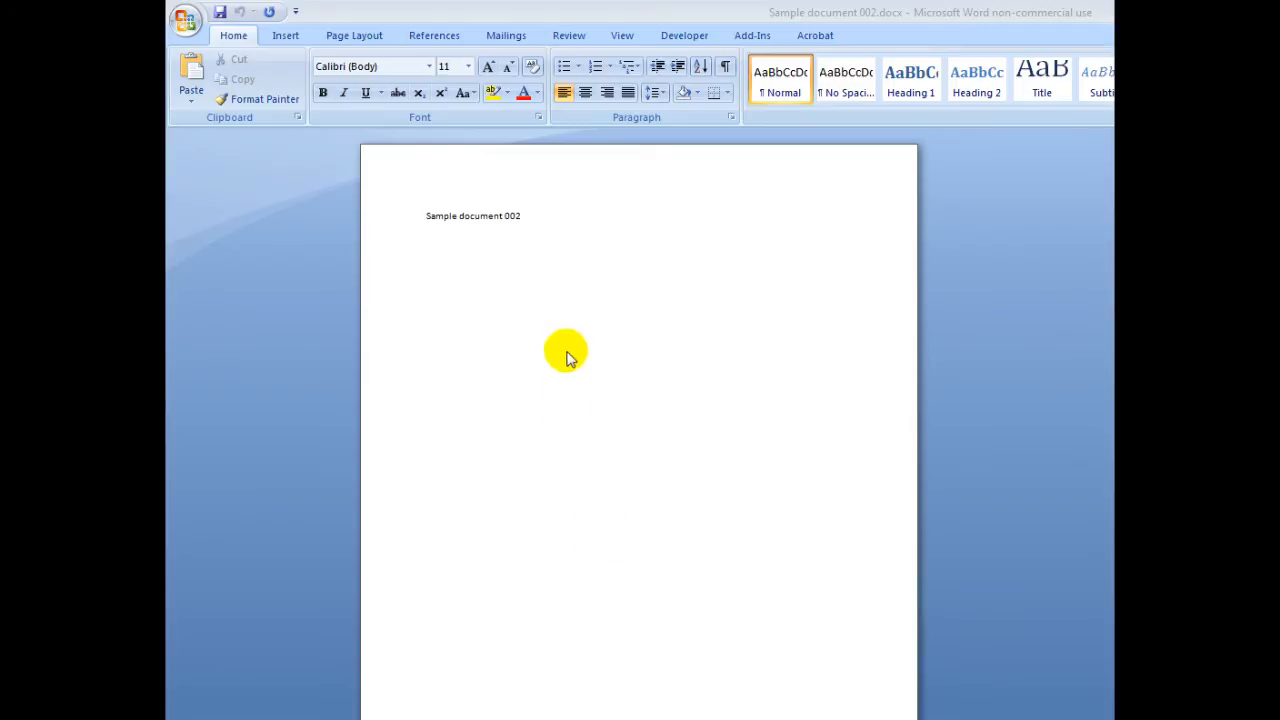
triple_click(472, 216)
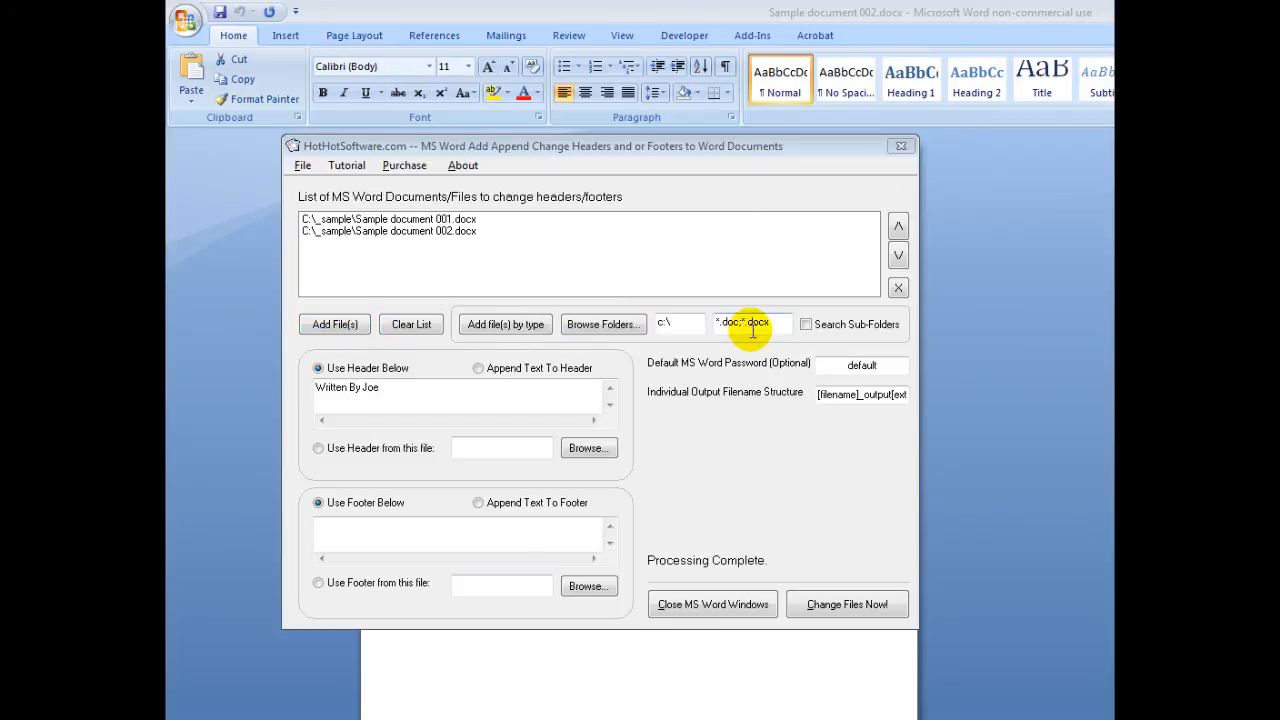
mouse_move(738, 322)
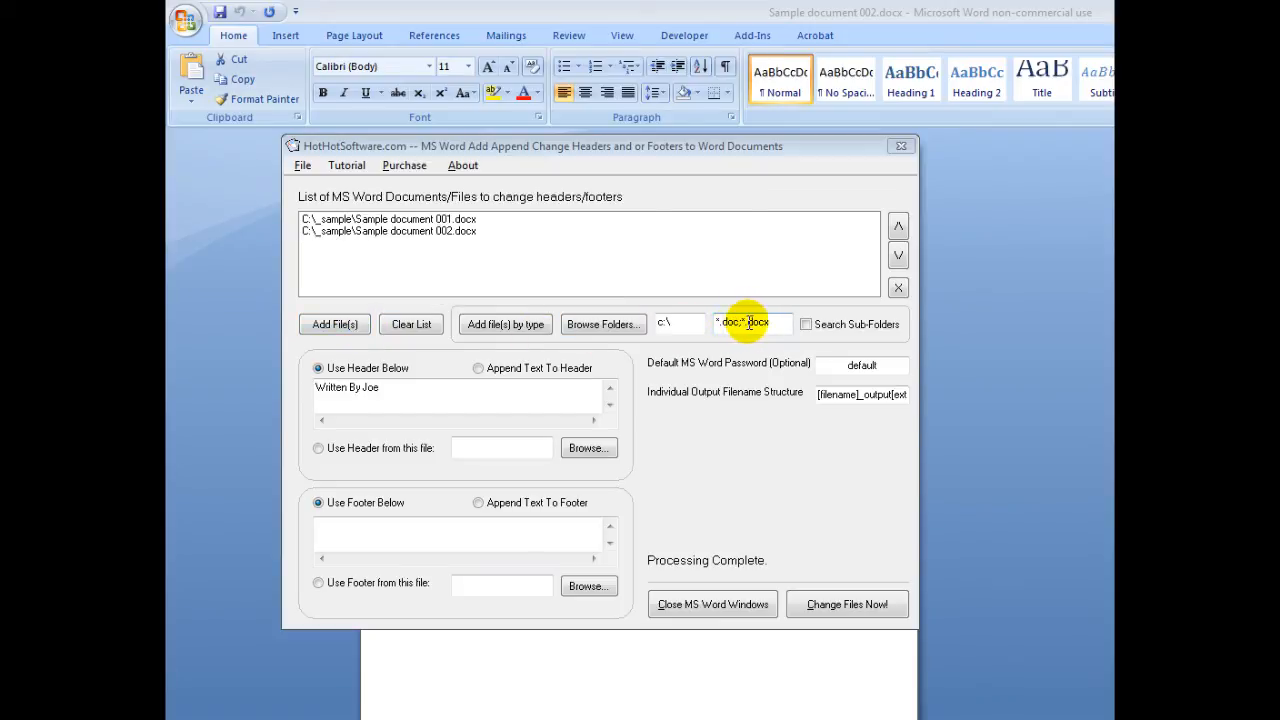
mouse_move(716, 590)
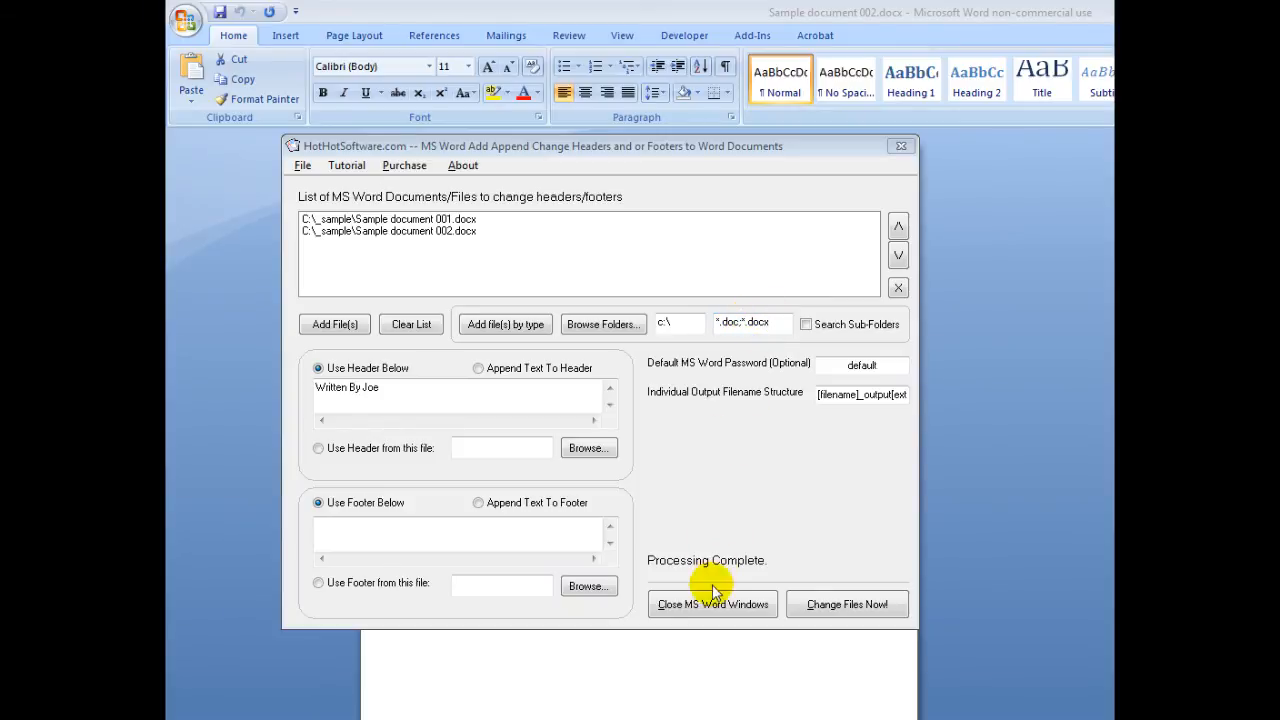
mouse_move(848, 604)
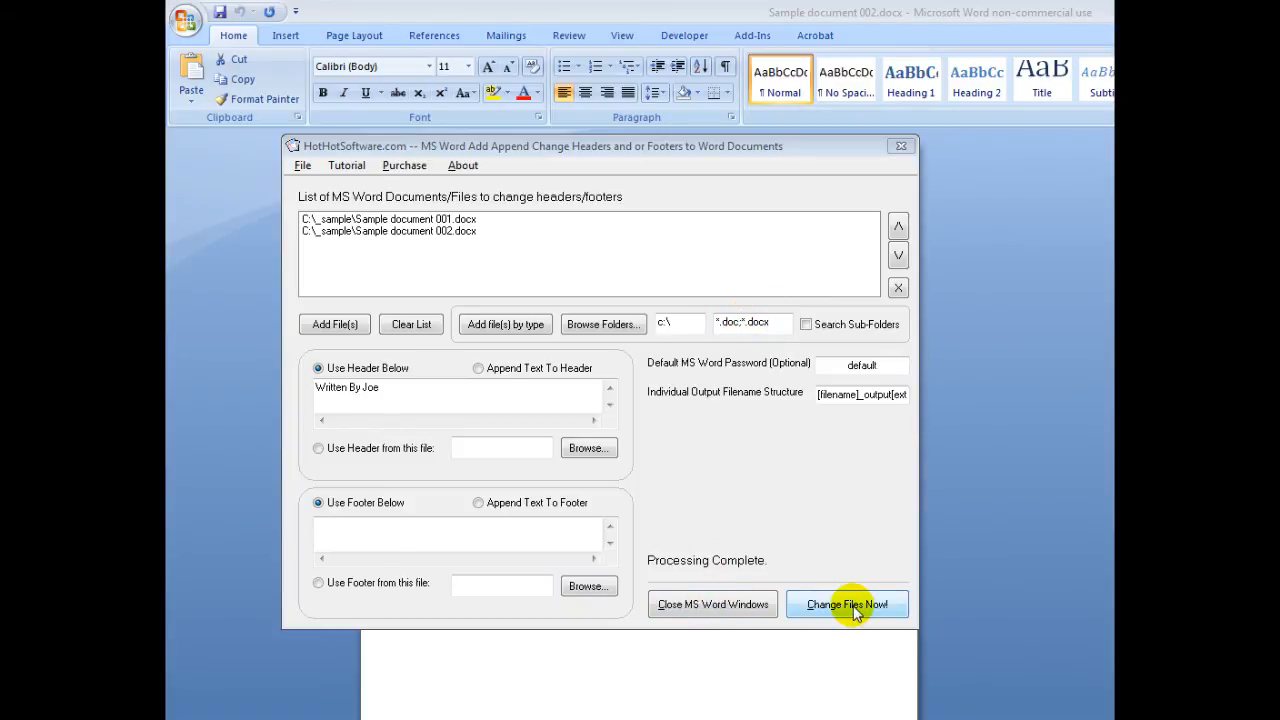
mouse_move(712, 604)
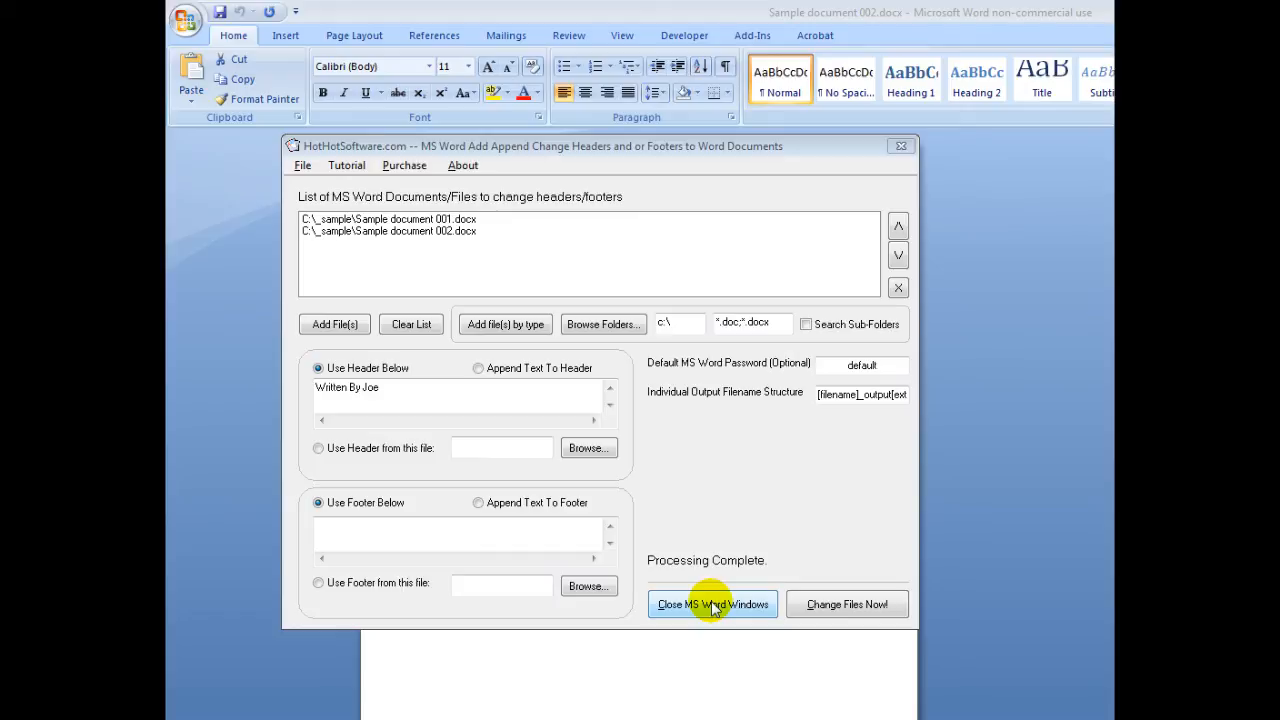
Close all Word windows, run Change Files Now and confirm to process both sample documents.
click(712, 604)
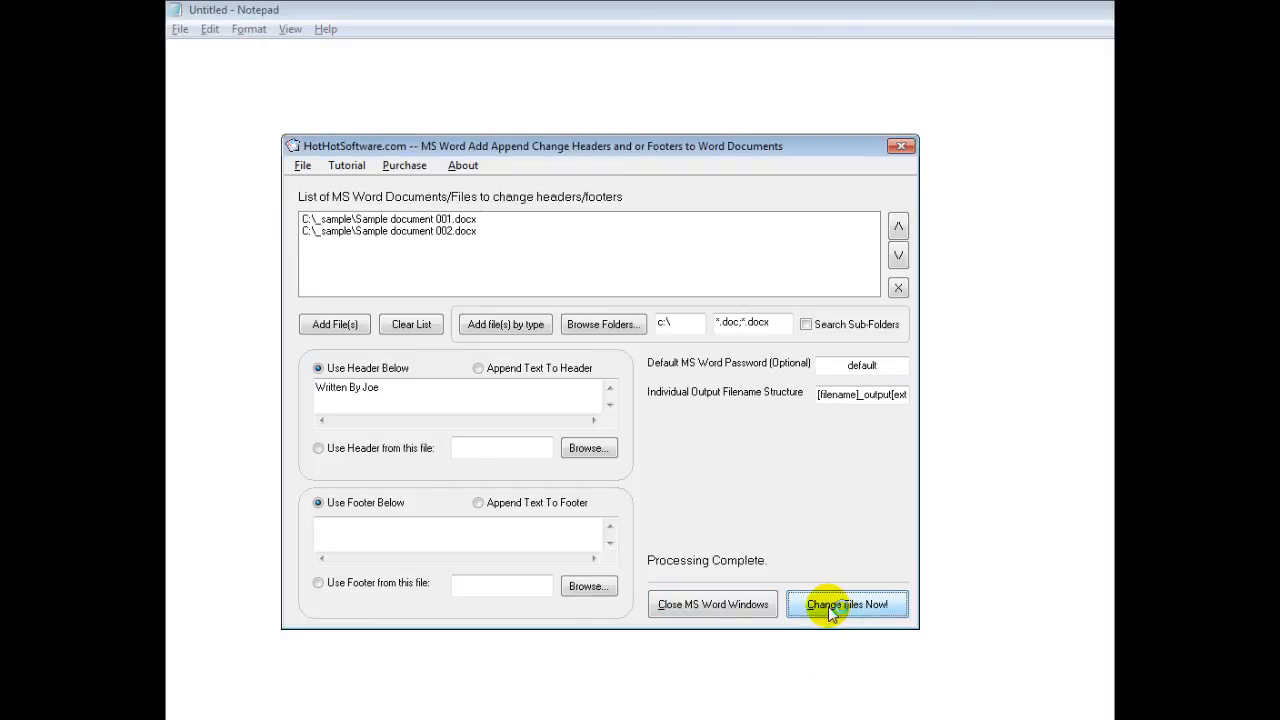
click(848, 604)
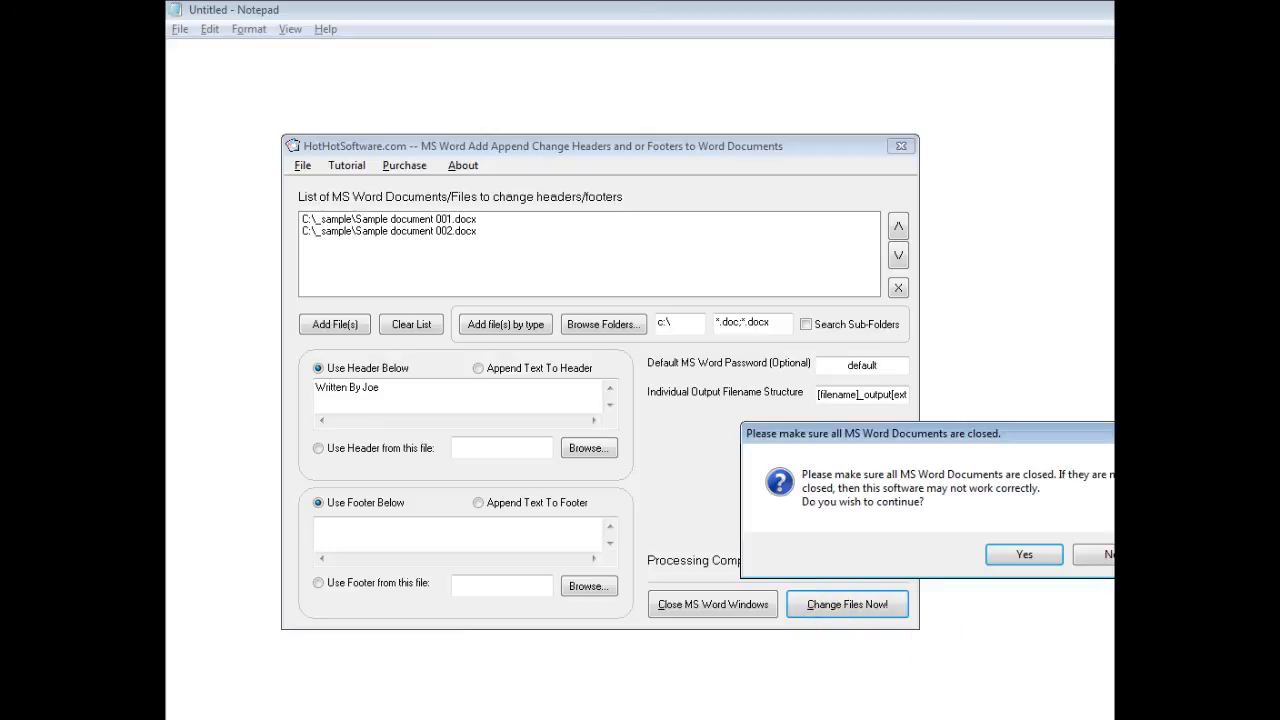
click(1022, 554)
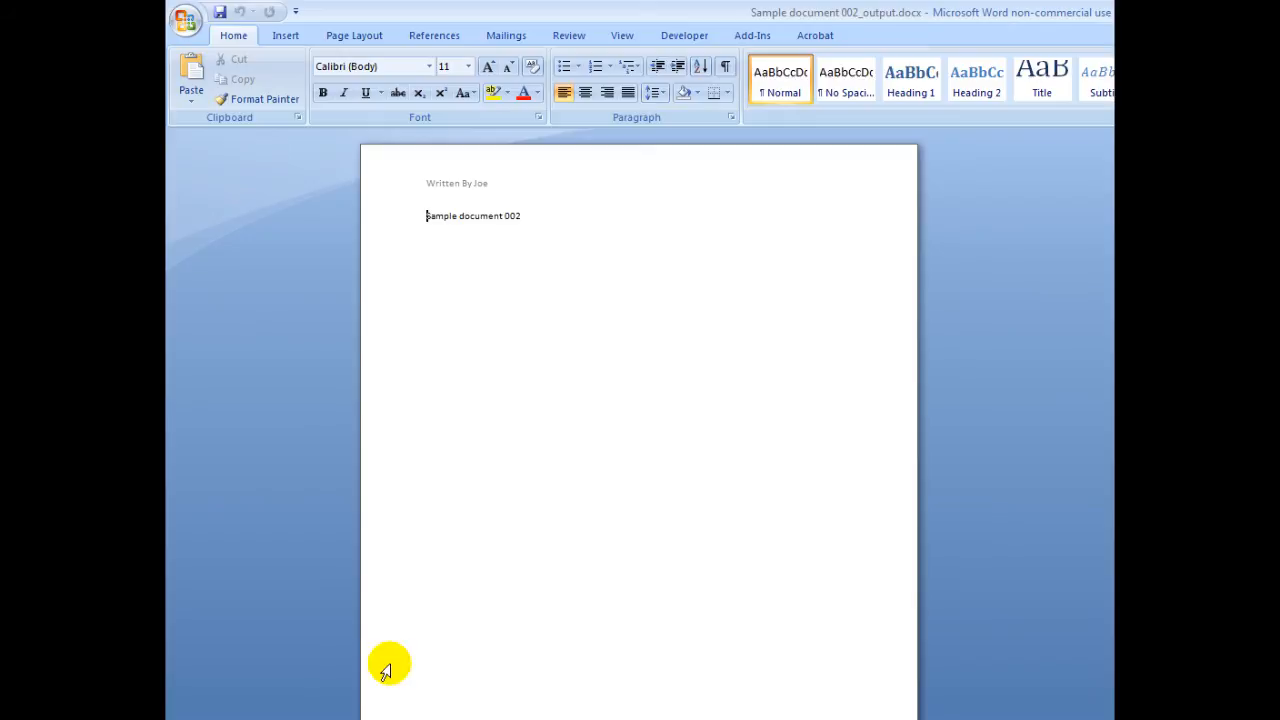
mouse_move(470, 190)
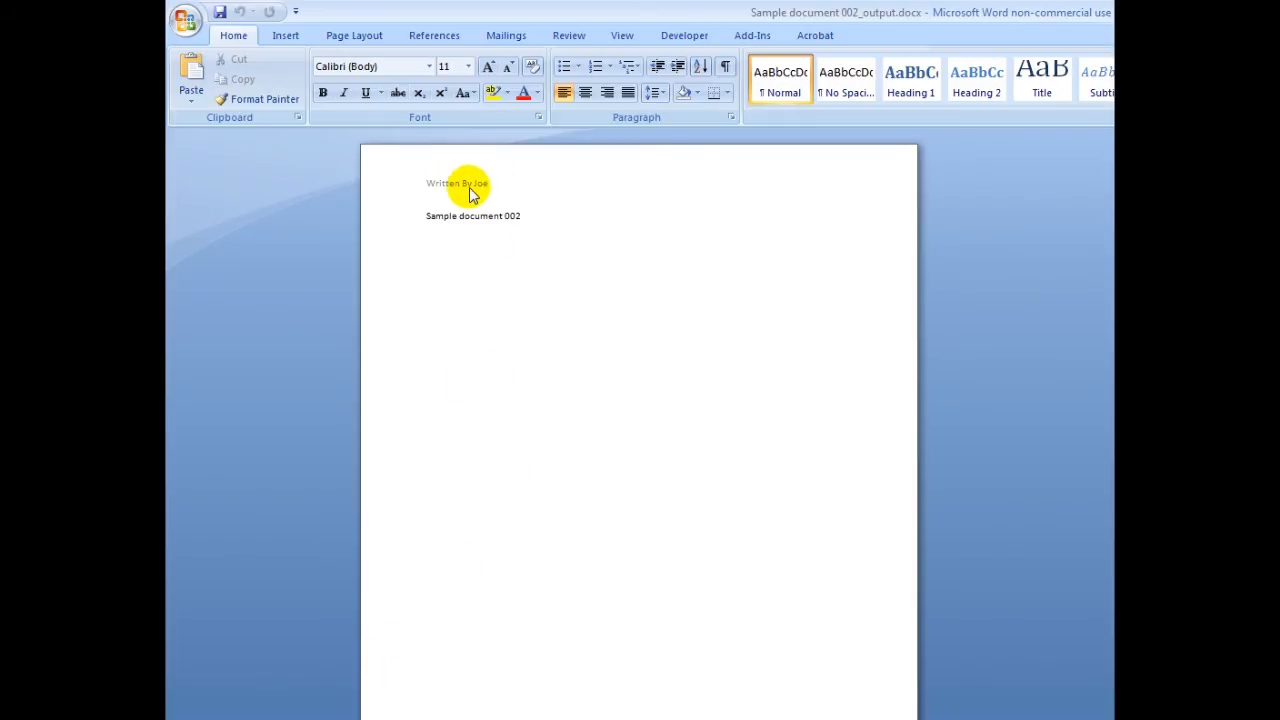
mouse_move(518, 206)
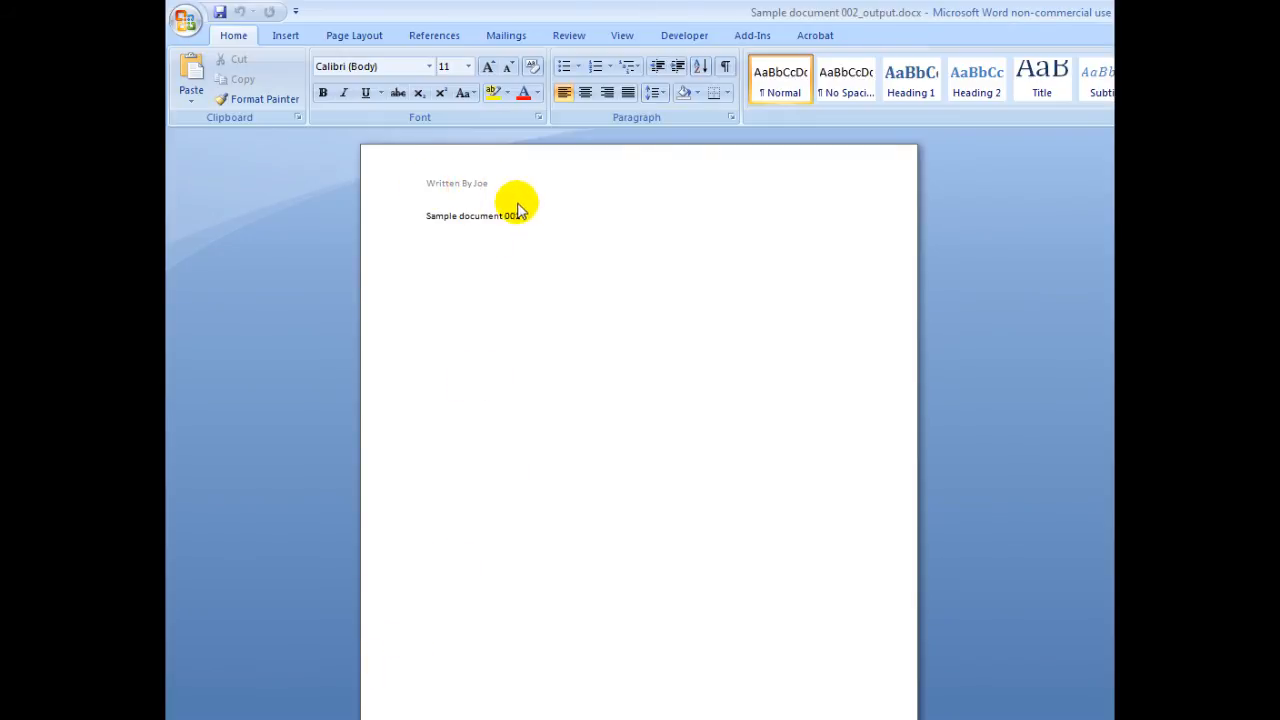
Select the body line of Sample document 002_output.docx beneath the 'Written By Joe' header.
triple_click(472, 216)
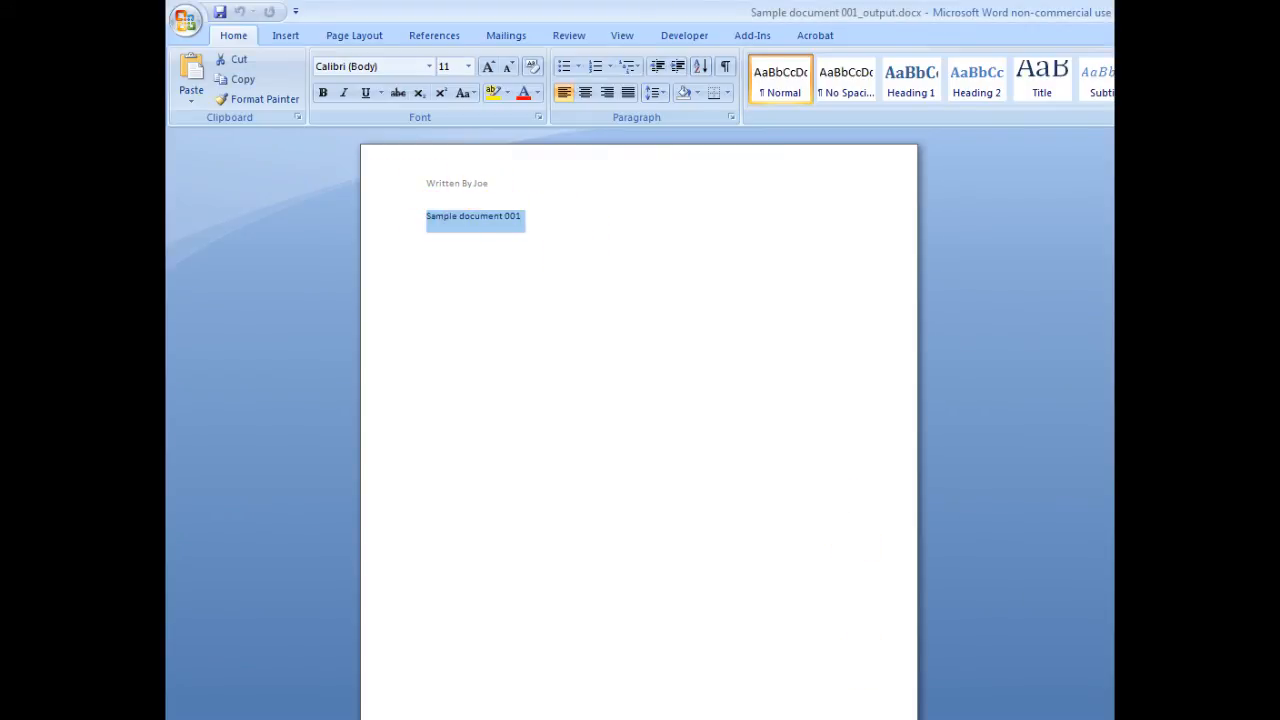
mouse_move(812, 22)
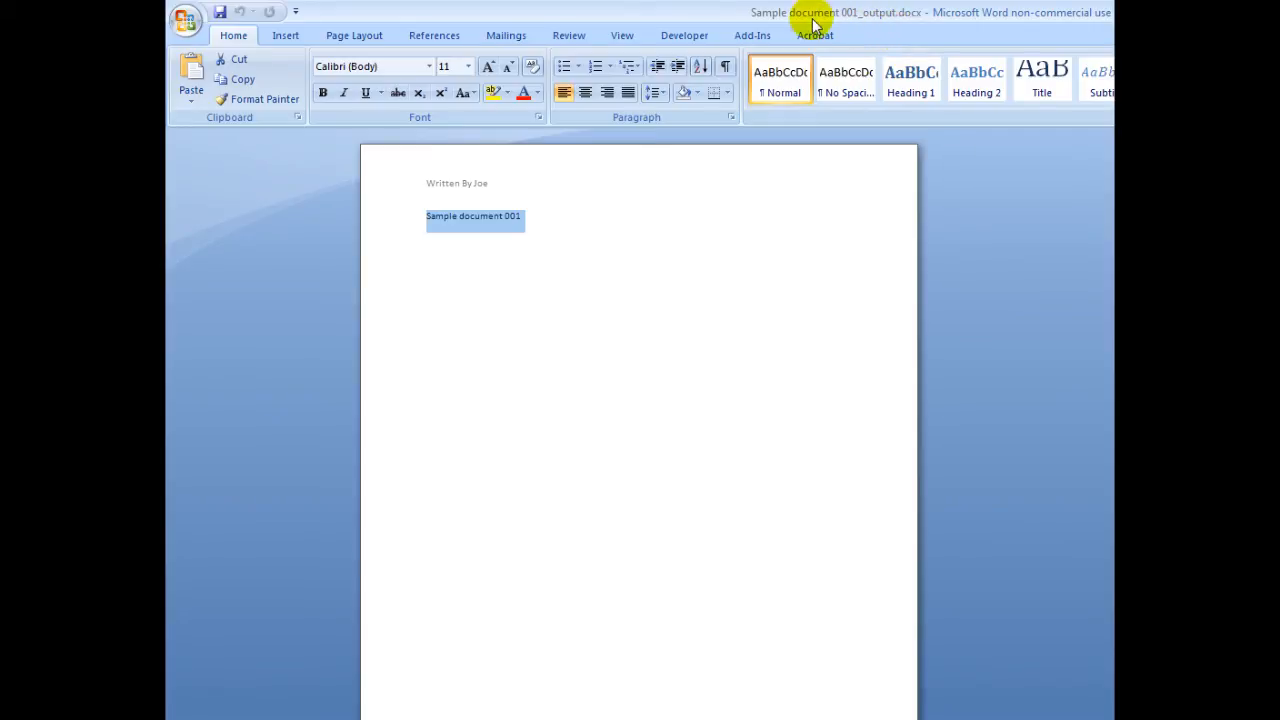
mouse_move(850, 20)
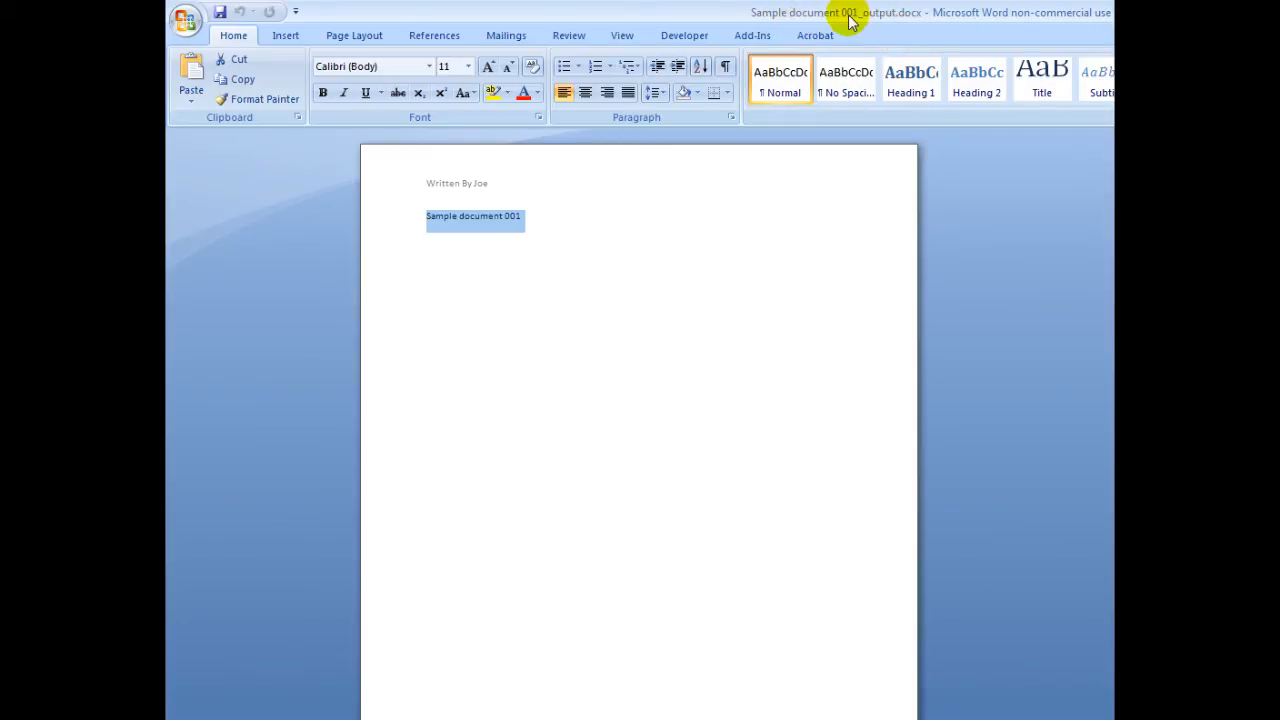
mouse_move(1040, 478)
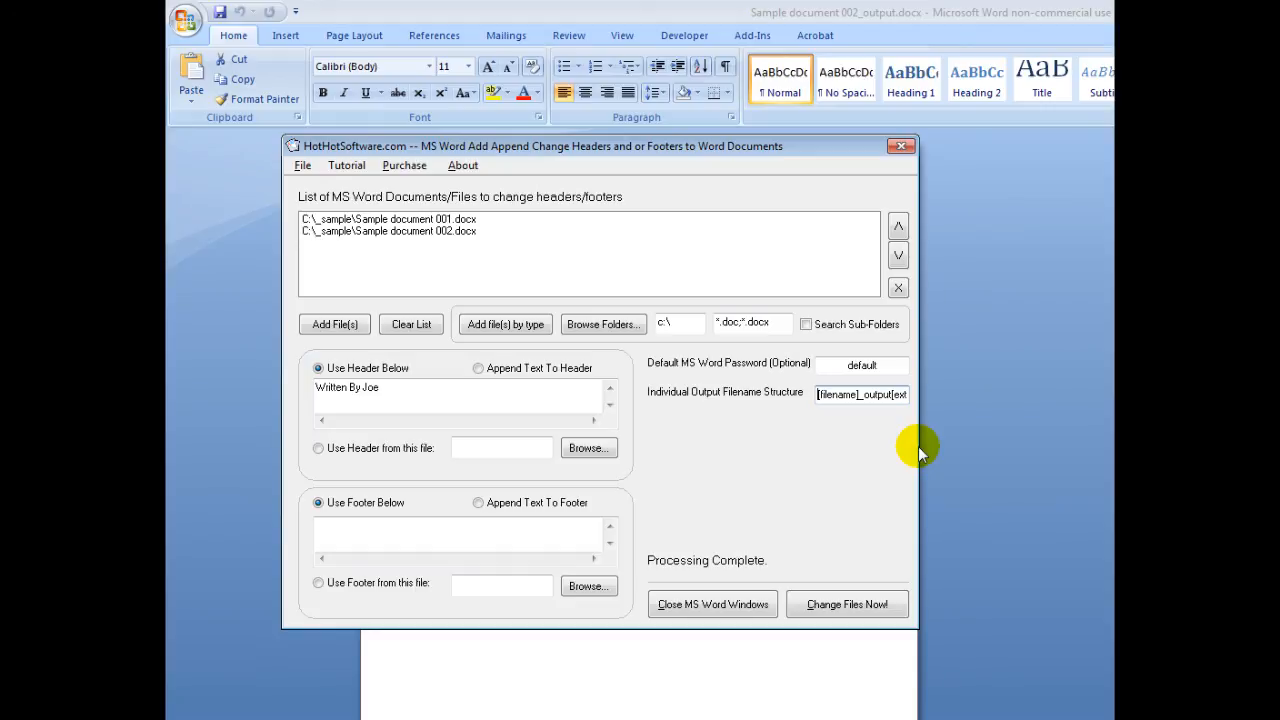
mouse_move(516, 260)
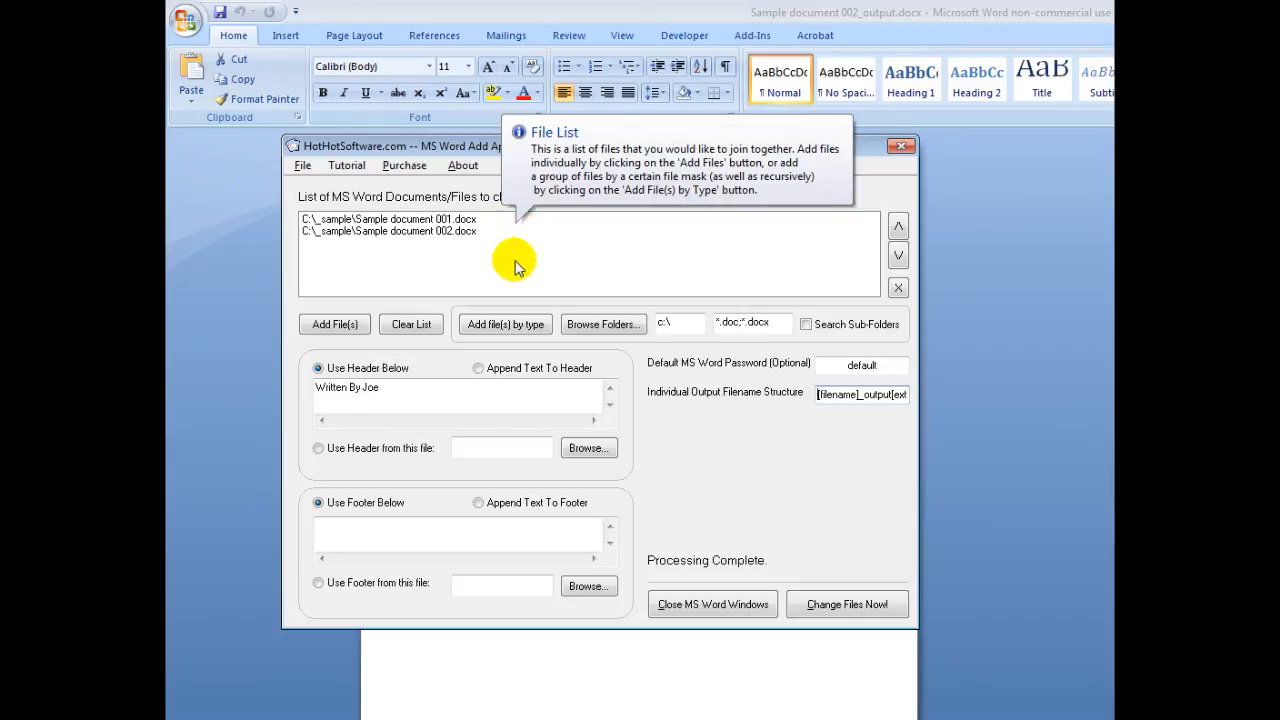